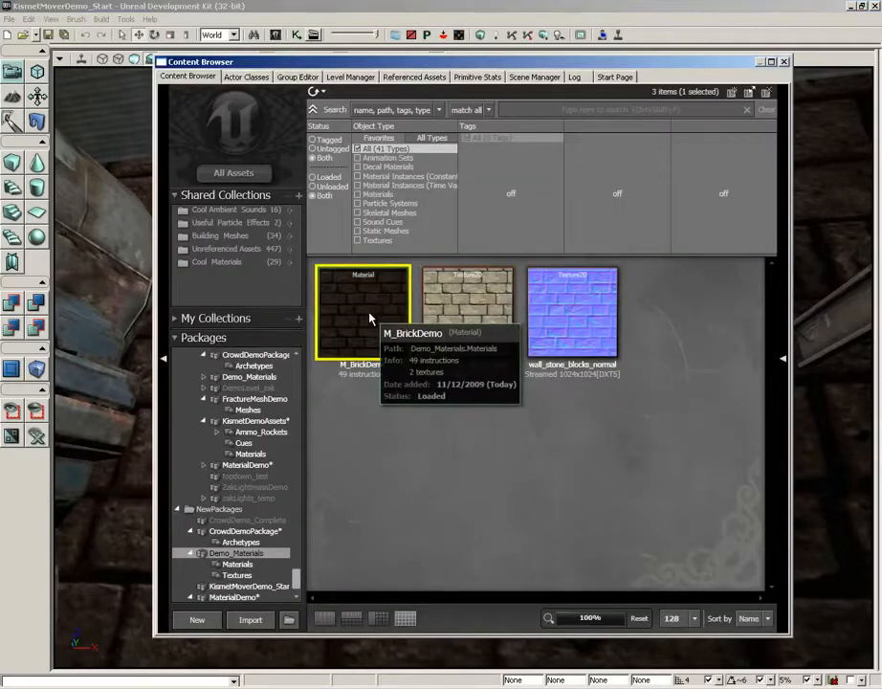
# - Open M_BrickDemo, search all assets for 'detail', and select the T_HU_Stone_ND texture
pyautogui.doubleClick(362, 311)
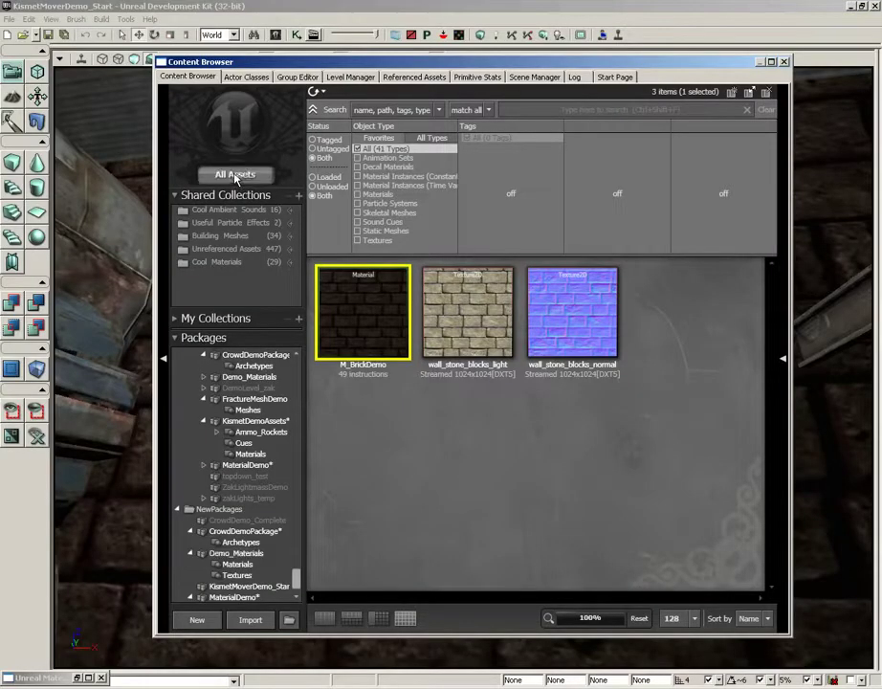
pyautogui.click(235, 174)
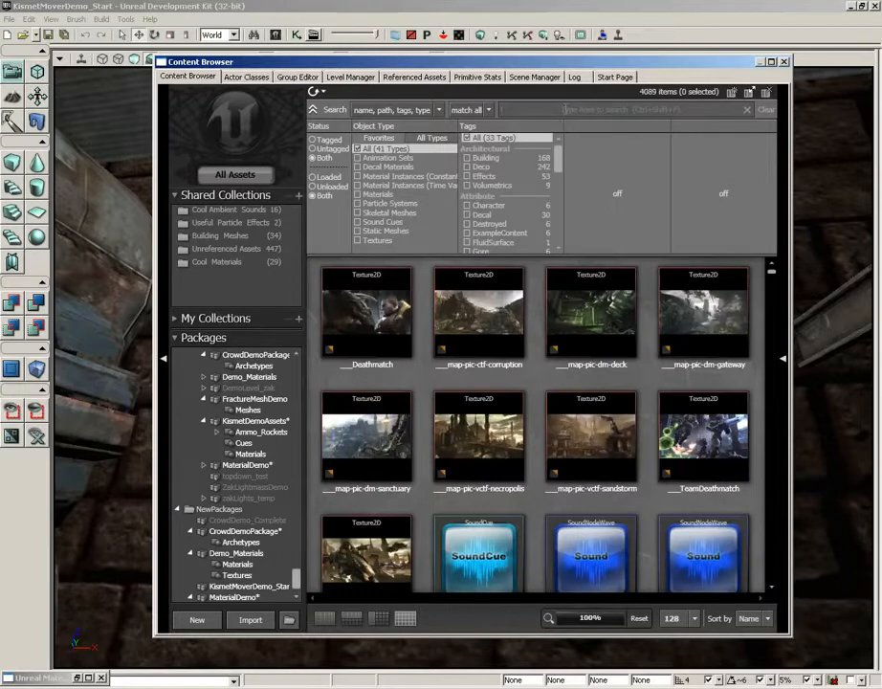
pyautogui.write('det')
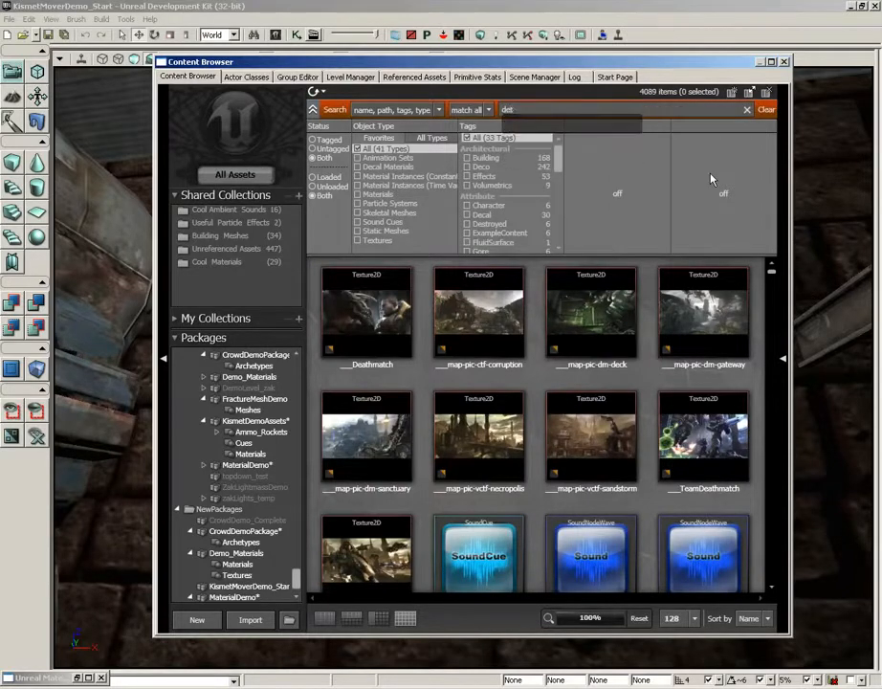
pyautogui.write('detail')
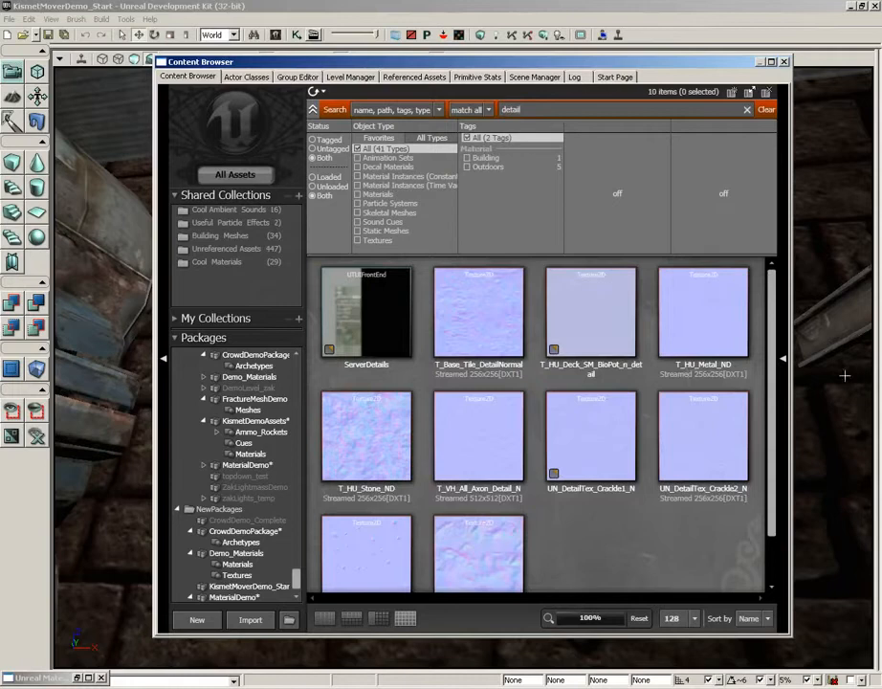
pyautogui.scroll(-3)
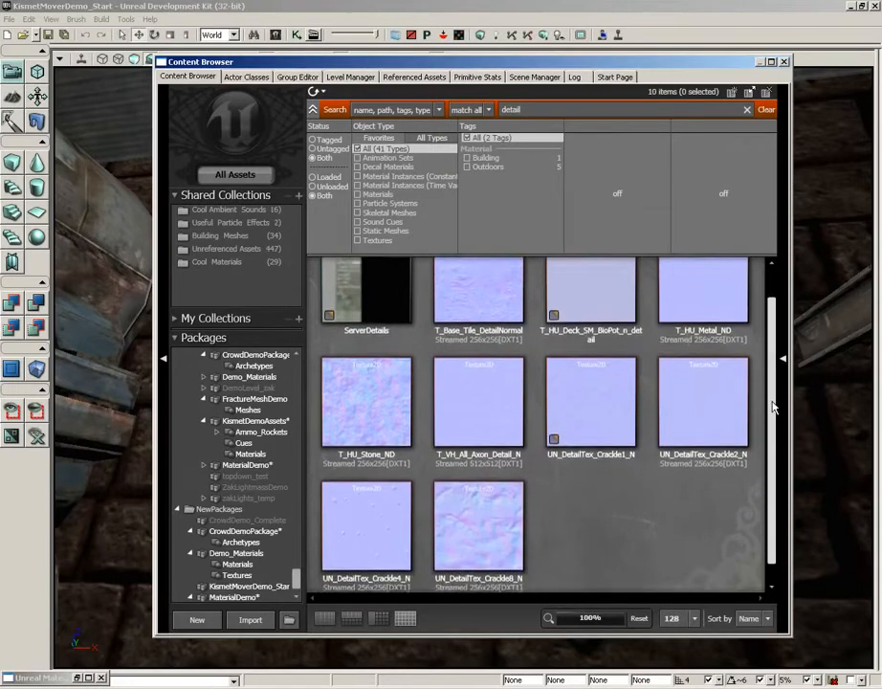
pyautogui.scroll(-3)
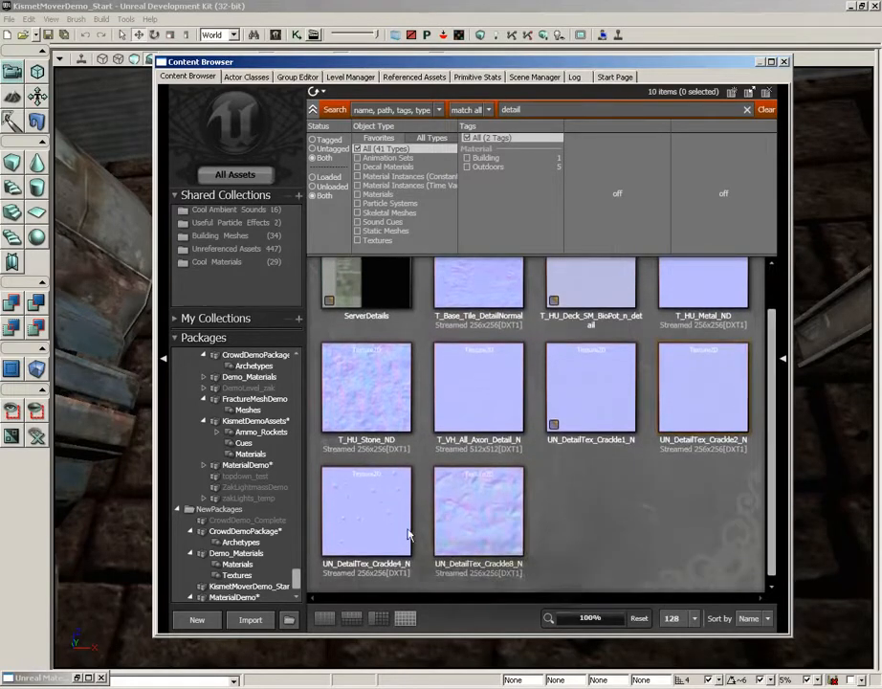
pyautogui.moveTo(381, 402)
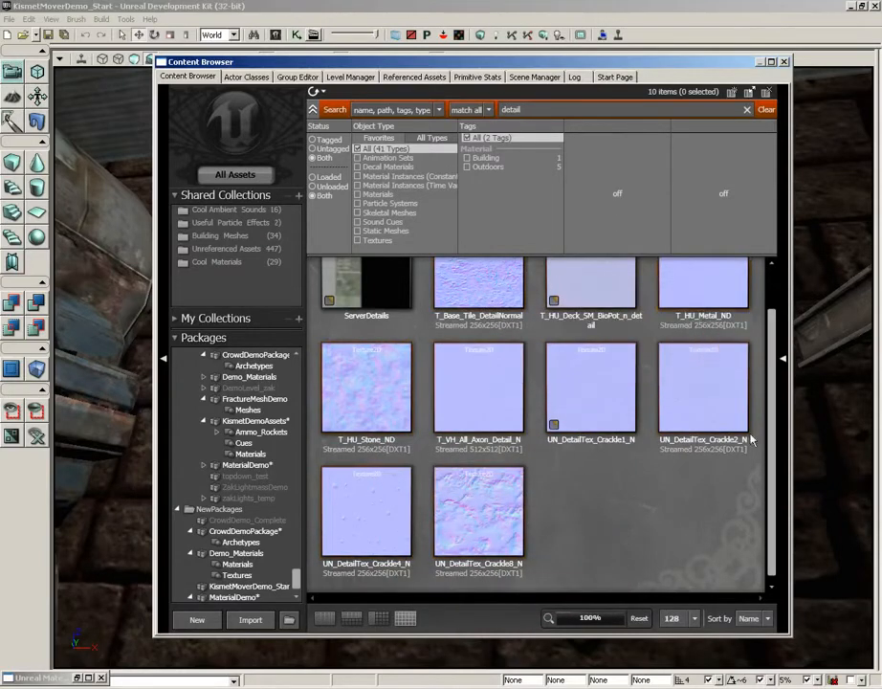
pyautogui.click(367, 388)
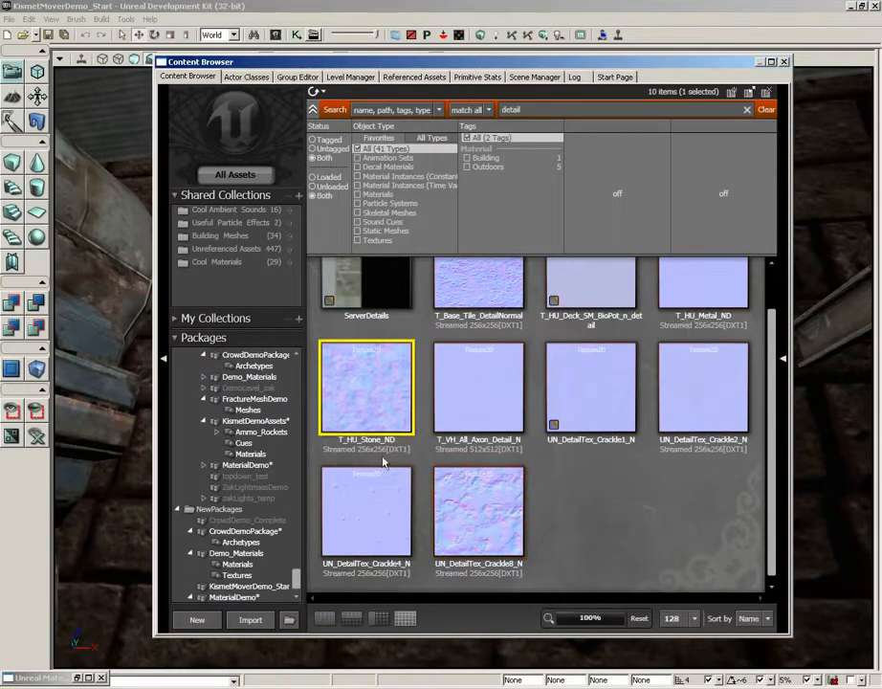
pyautogui.moveTo(495, 292)
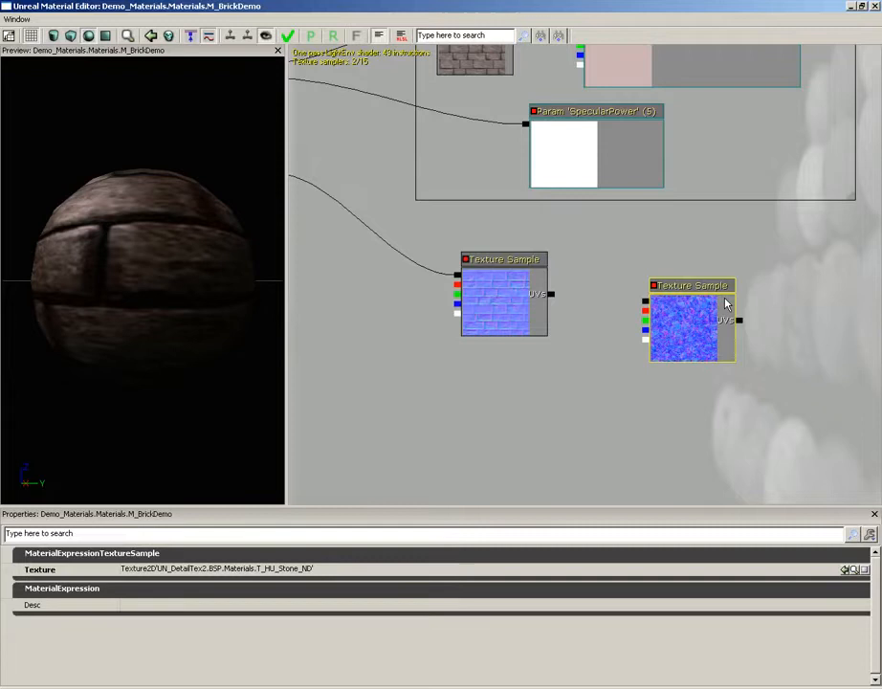
pyautogui.moveTo(685, 301)
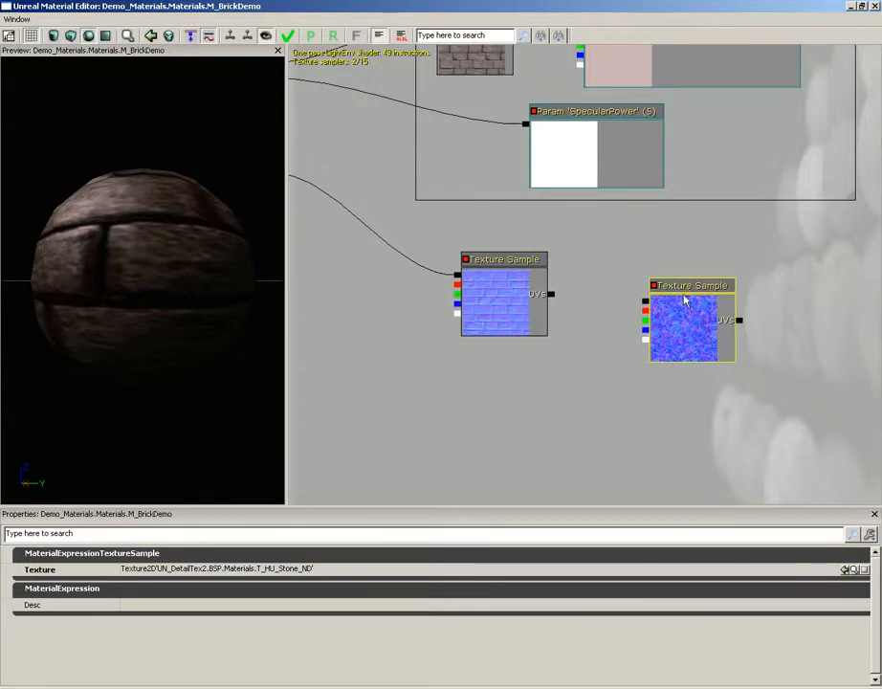
pyautogui.moveTo(670, 350)
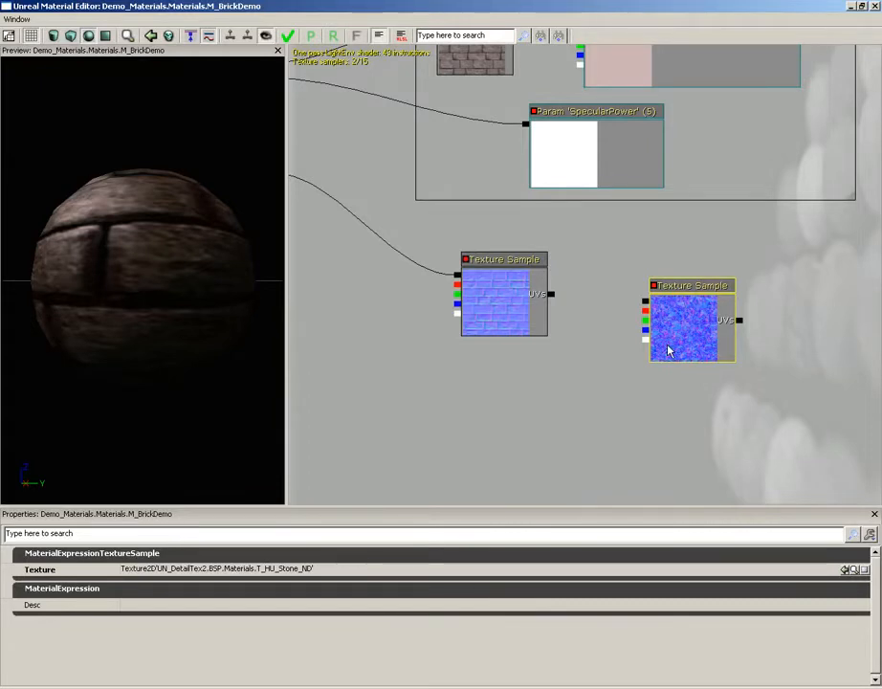
pyautogui.moveTo(613, 404)
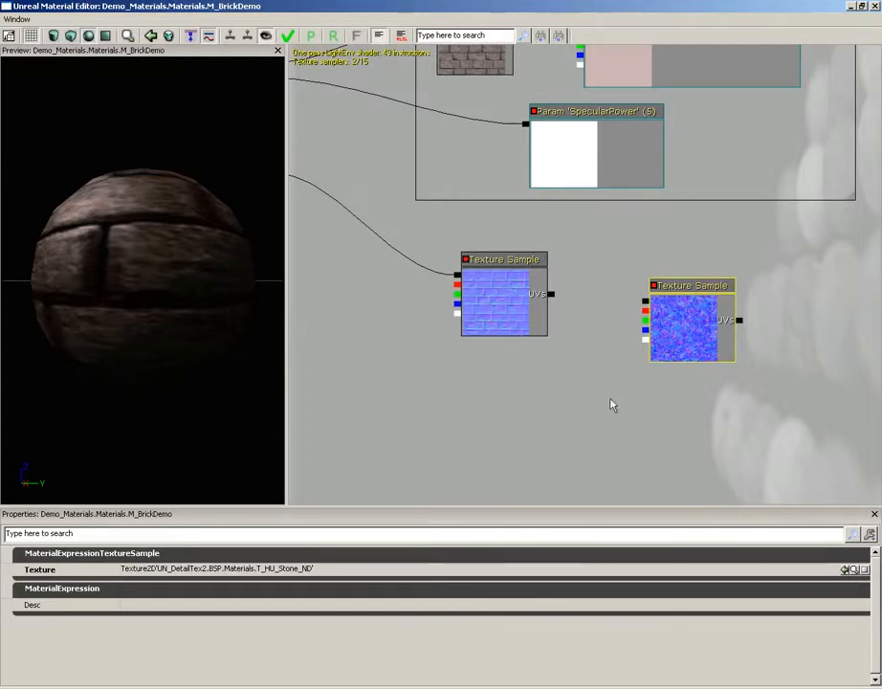
# - Add an R/G ComponentMask node fed by the T_HU_Stone_ND Texture Sample output
pyautogui.rightClick(613, 404)
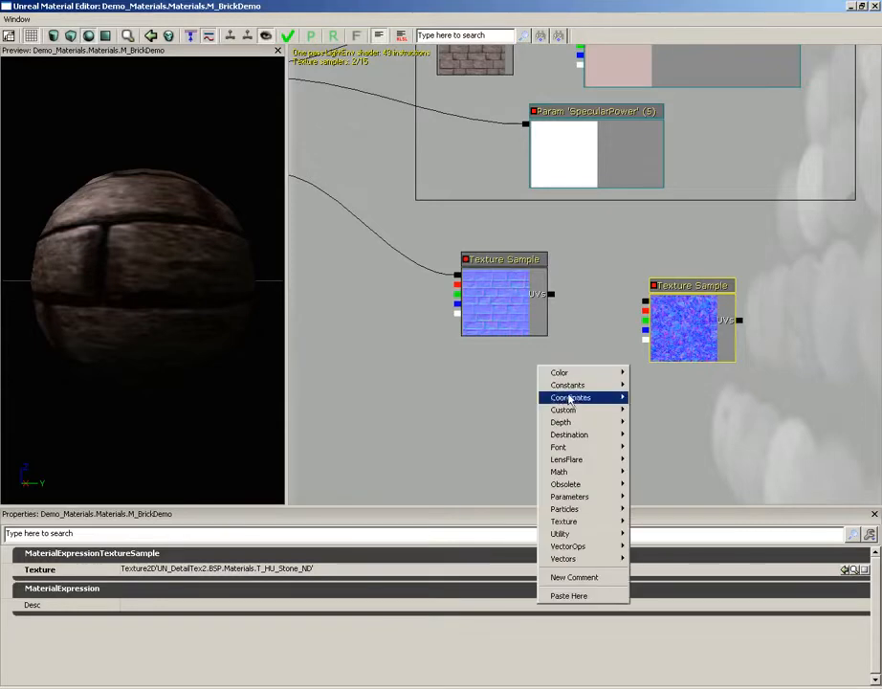
pyautogui.moveTo(560, 533)
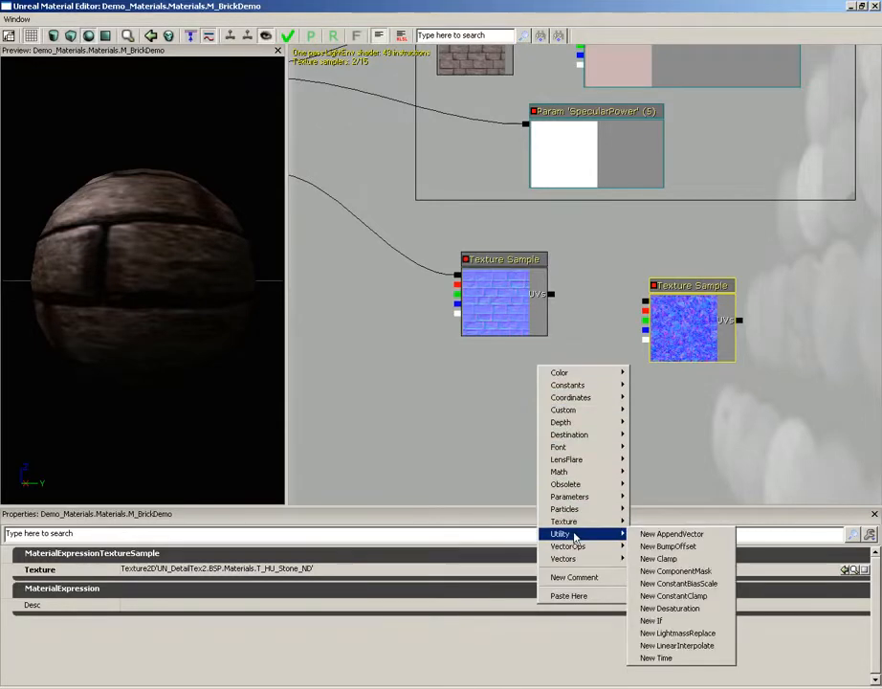
pyautogui.moveTo(666, 559)
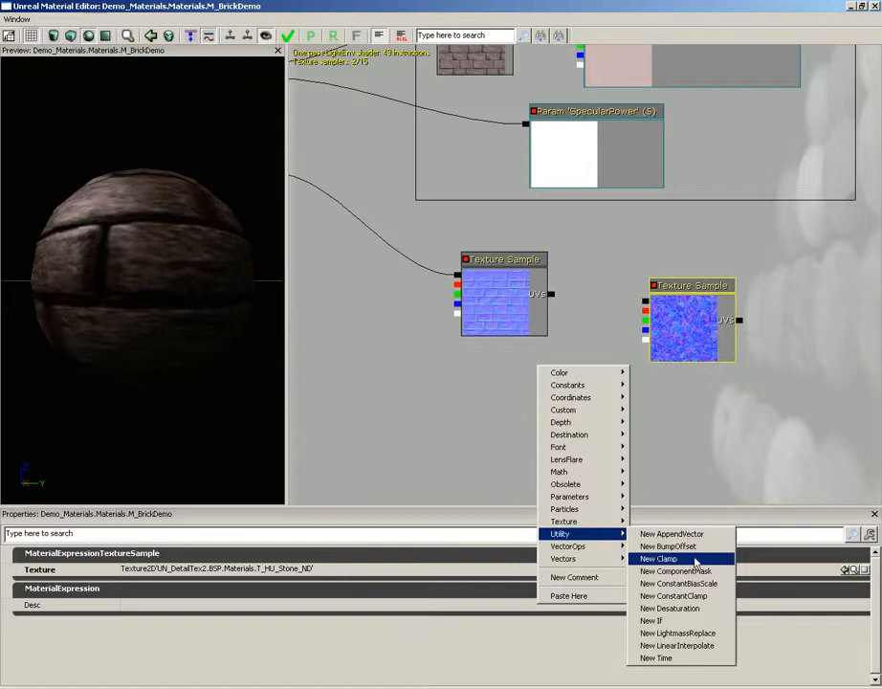
pyautogui.moveTo(679, 570)
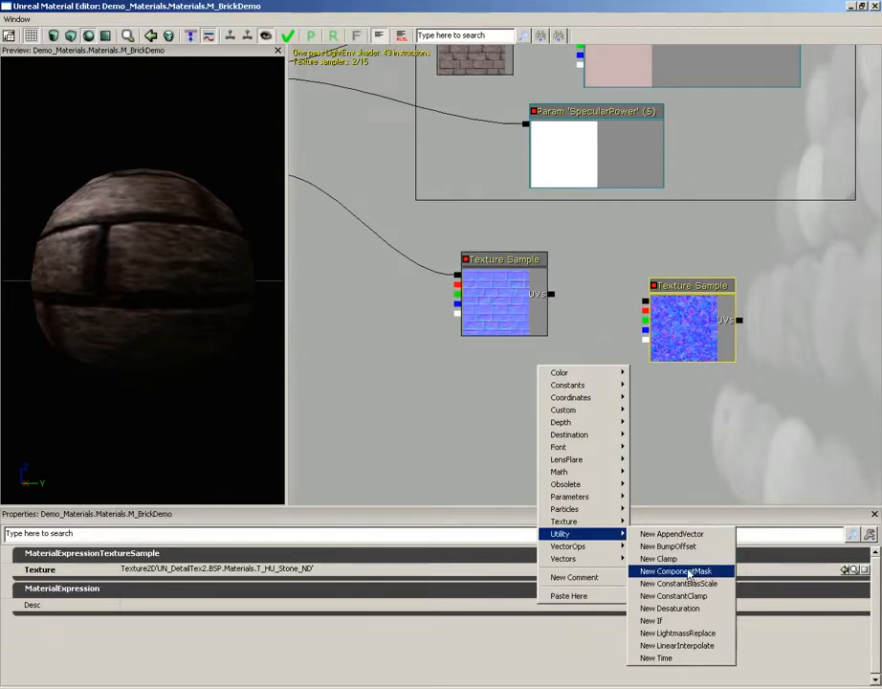
pyautogui.click(674, 569)
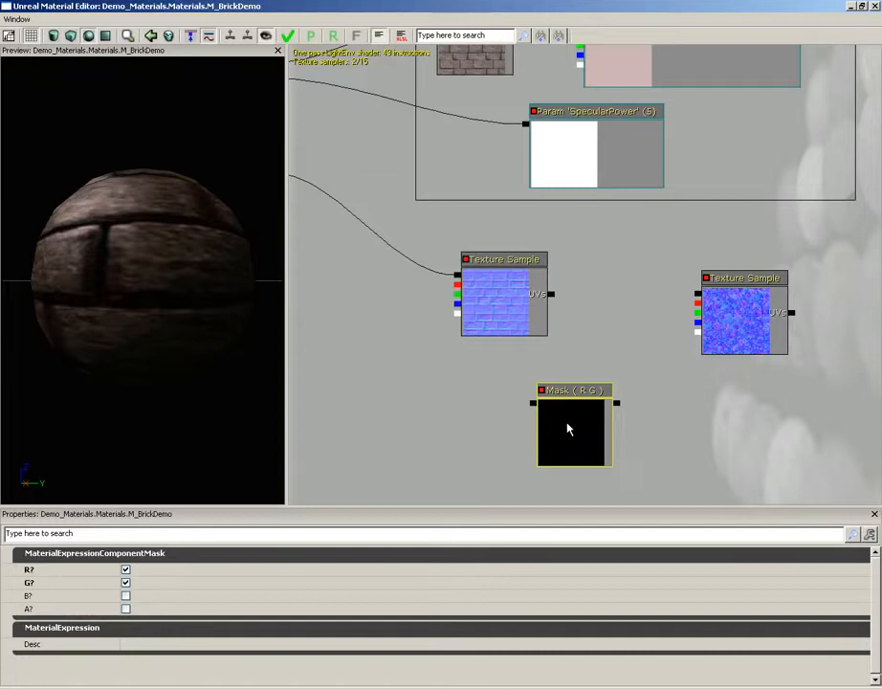
pyautogui.moveTo(574, 431); pyautogui.dragTo(622, 411)
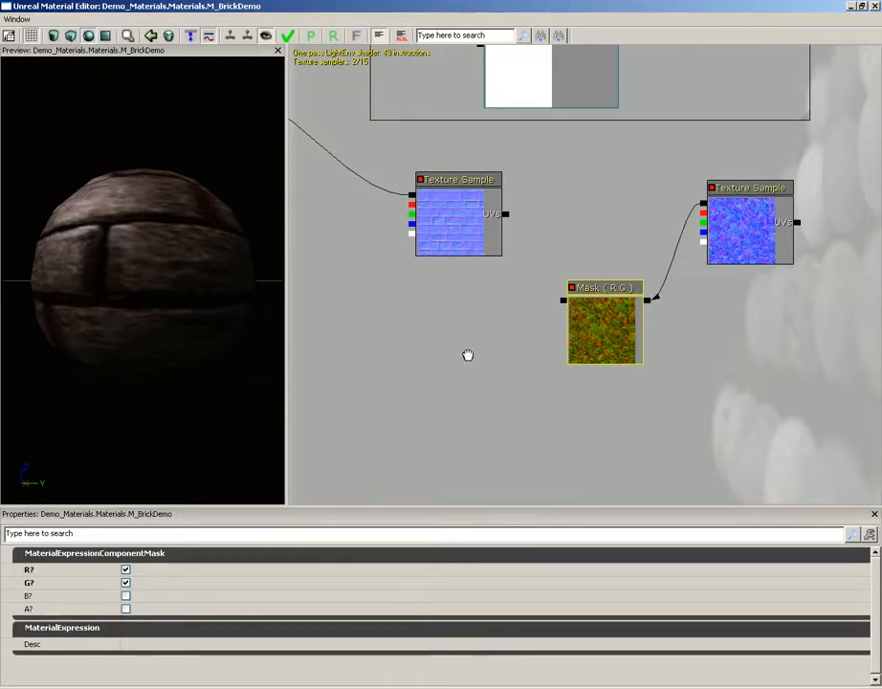
# - Add an AppendVector node joining the mask output with a constant 0
pyautogui.rightClick(468, 355)
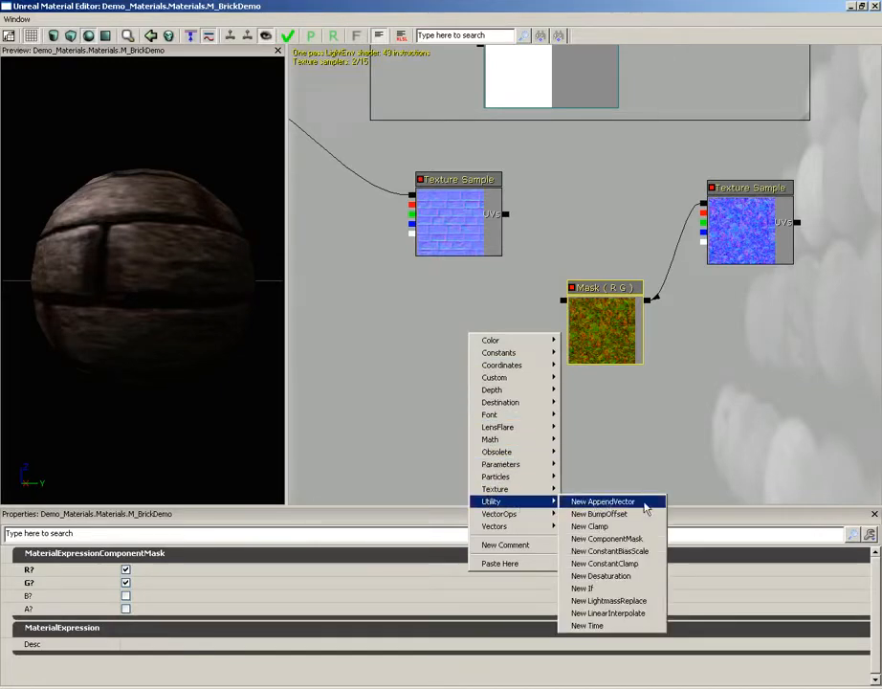
pyautogui.click(602, 501)
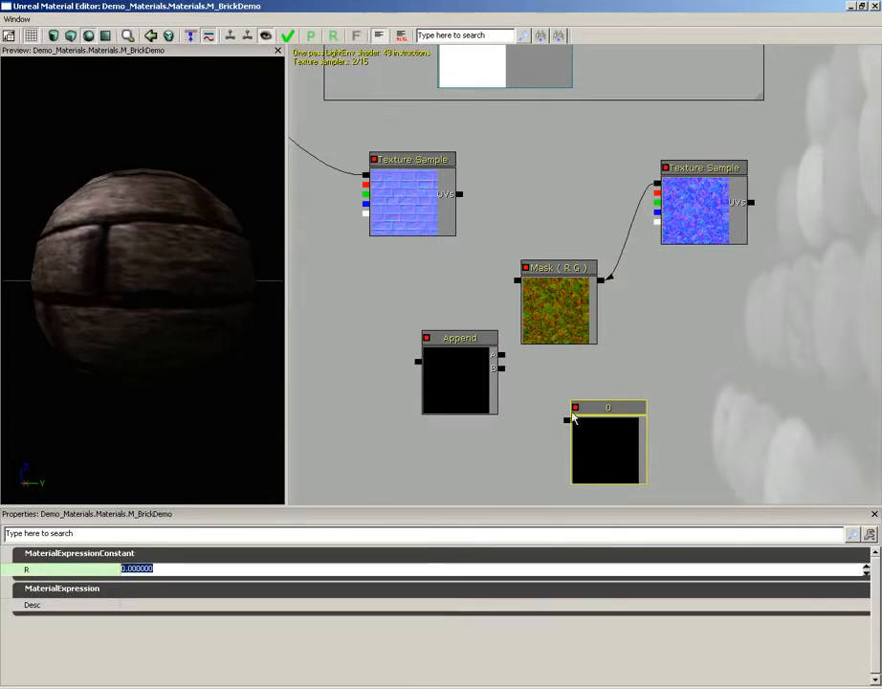
pyautogui.moveTo(566, 419); pyautogui.dragTo(495, 368)
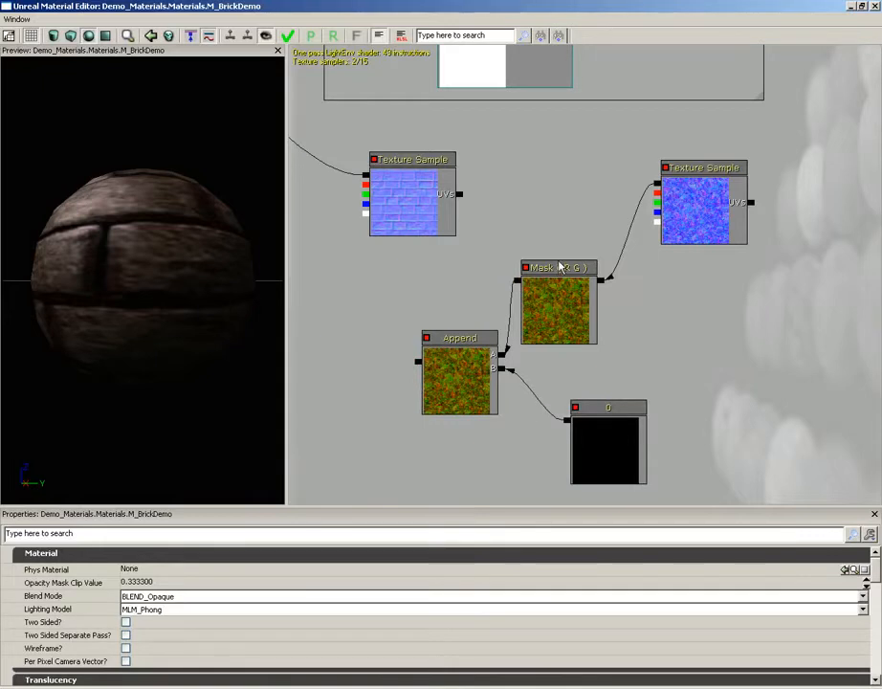
pyautogui.moveTo(567, 426)
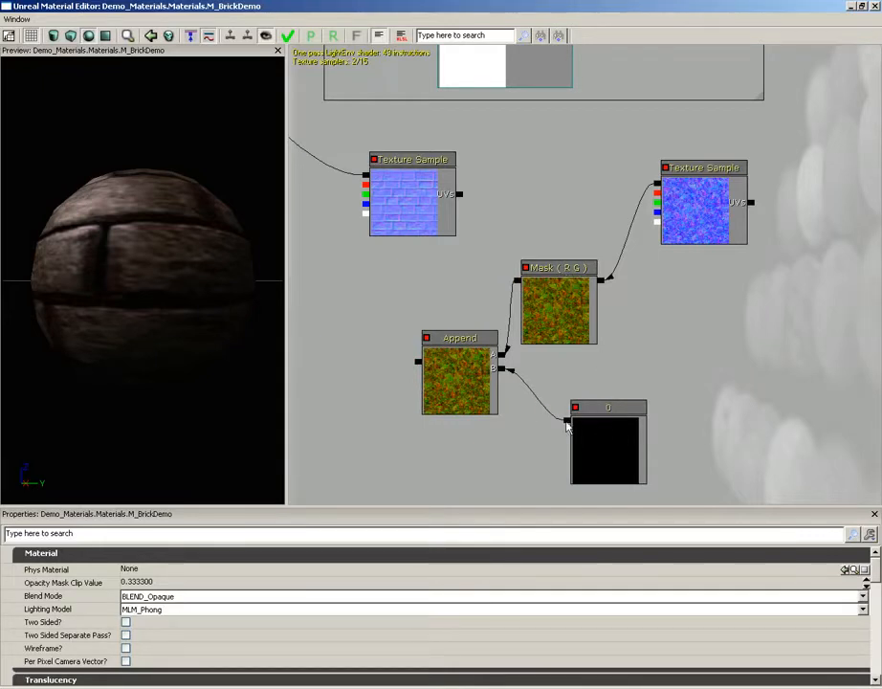
pyautogui.moveTo(475, 247)
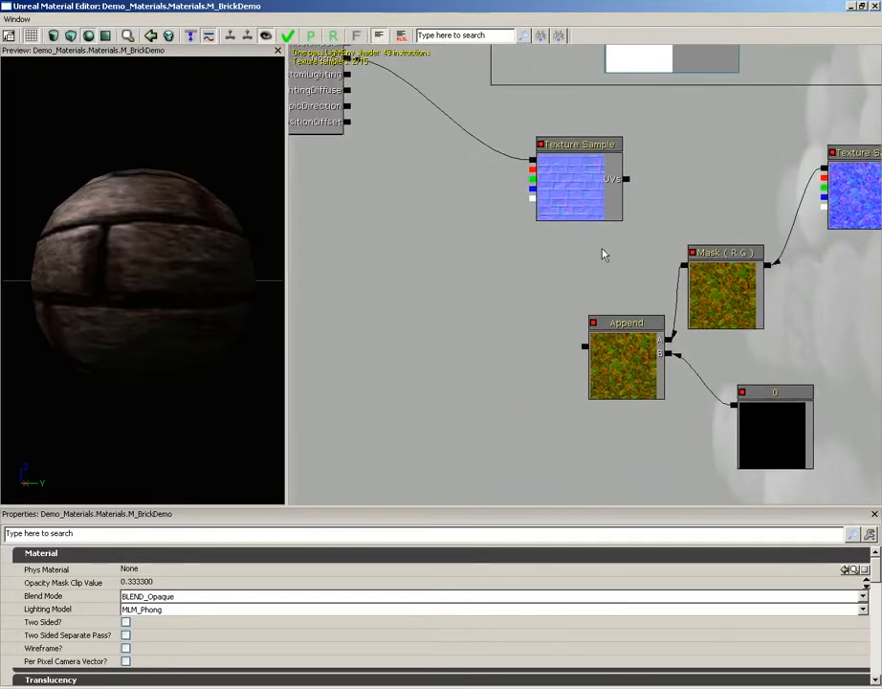
pyautogui.moveTo(487, 211)
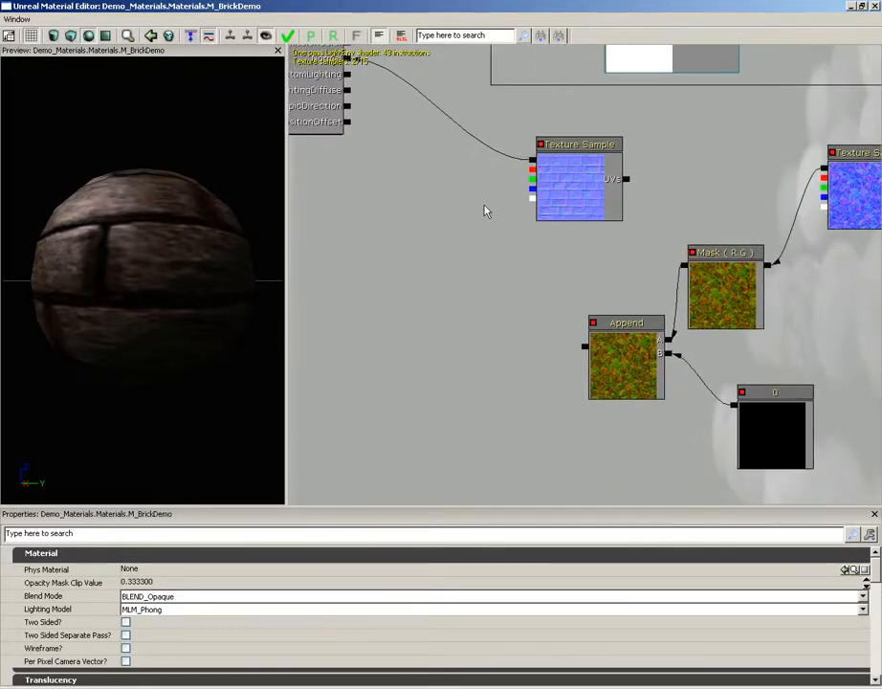
pyautogui.moveTo(437, 269)
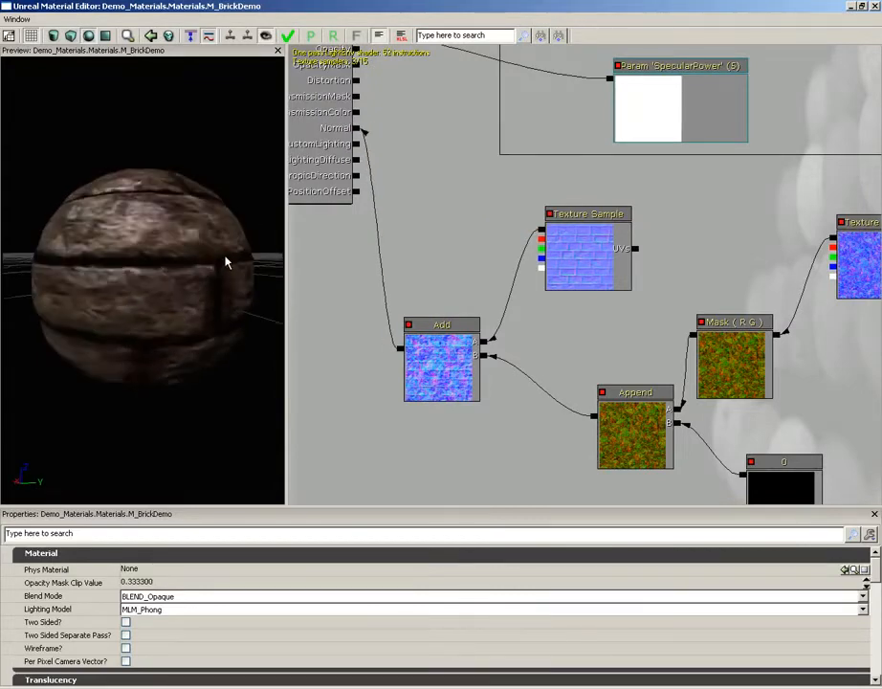
# - Pan the graph to bring the detail normal Texture Sample into view
pyautogui.moveTo(227, 262); pyautogui.dragTo(130, 290)
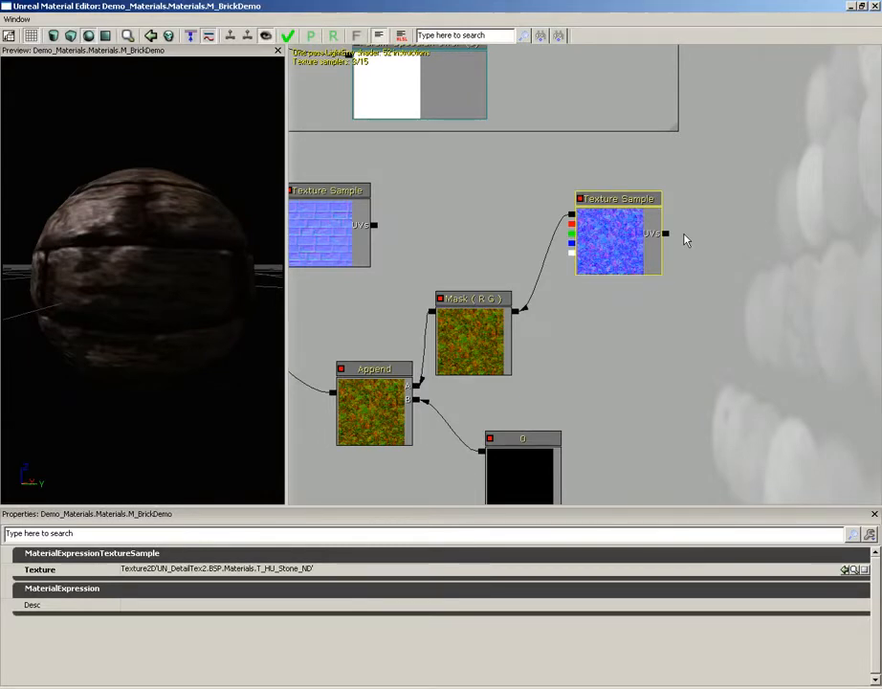
pyautogui.moveTo(693, 307)
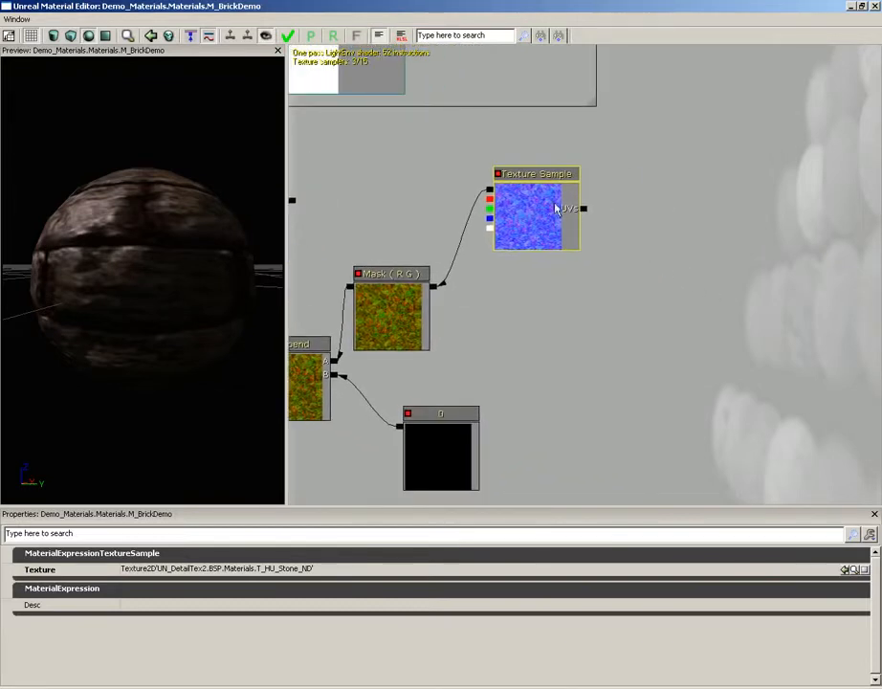
# - Wire a TextureCoordinate node into the detail texture's UVs with 5 by 5 tiling
pyautogui.rightClick(646, 211)
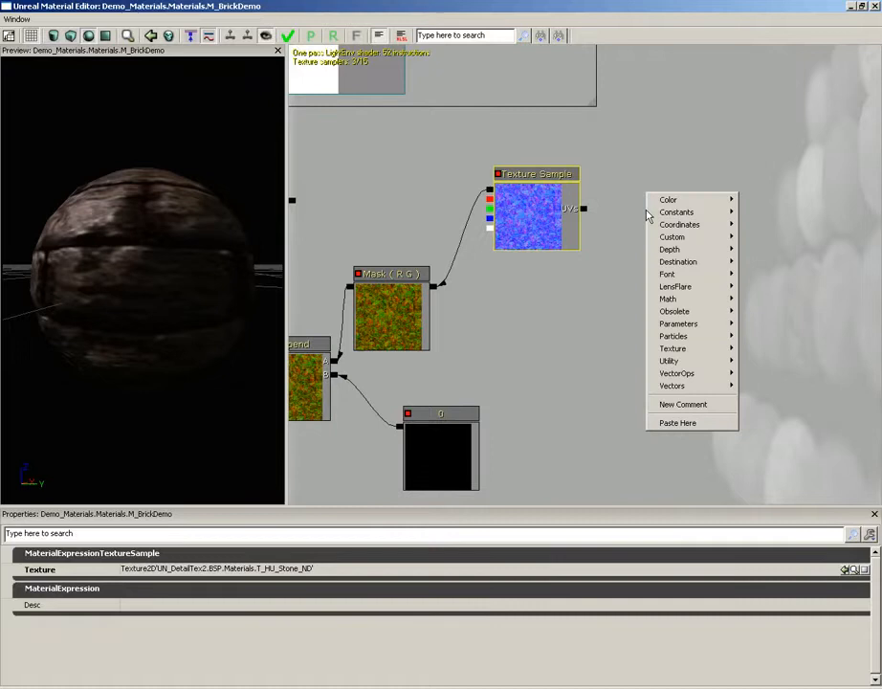
pyautogui.moveTo(680, 224)
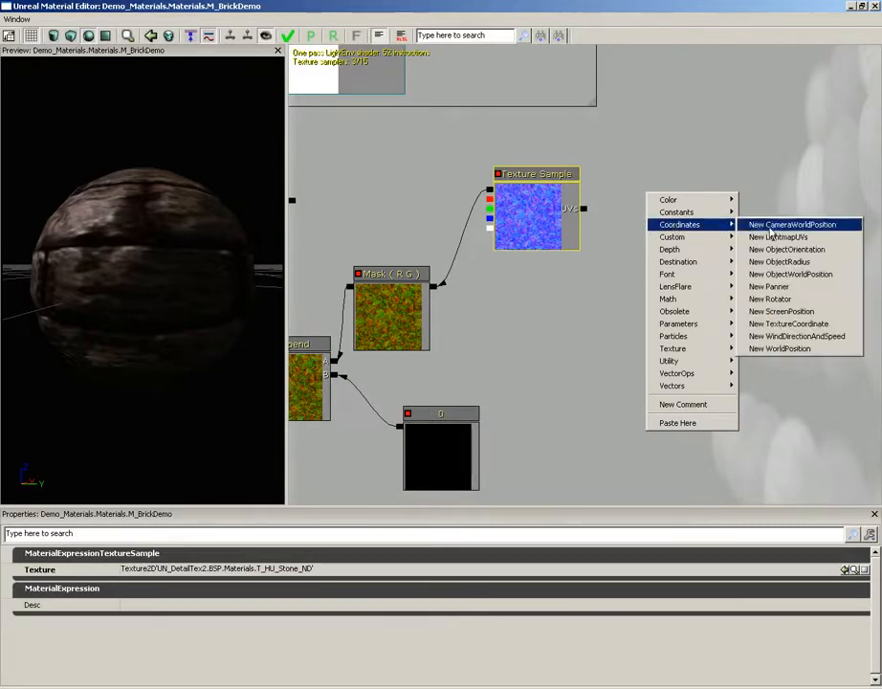
pyautogui.moveTo(787, 261)
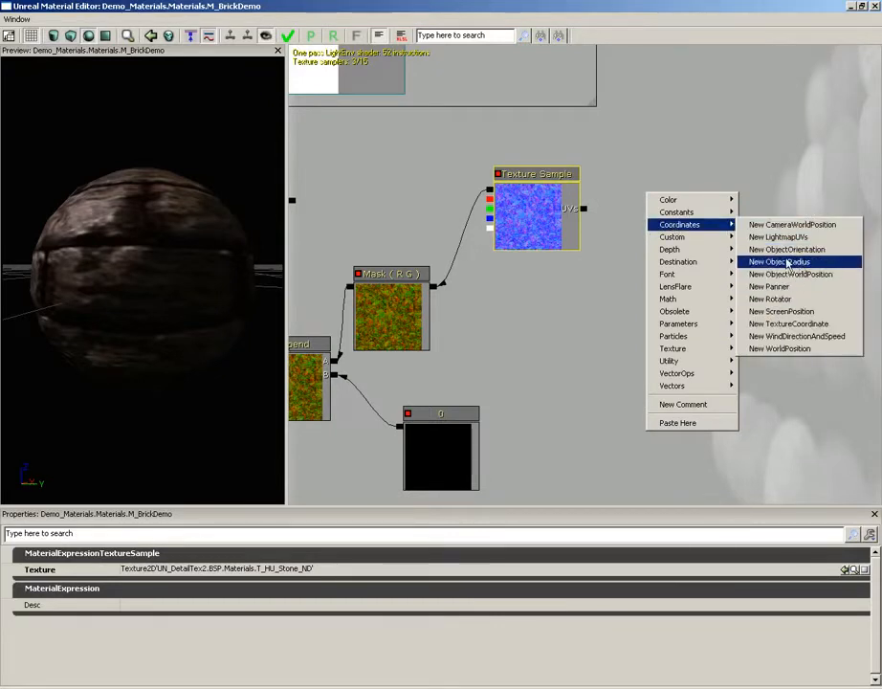
pyautogui.moveTo(788, 323)
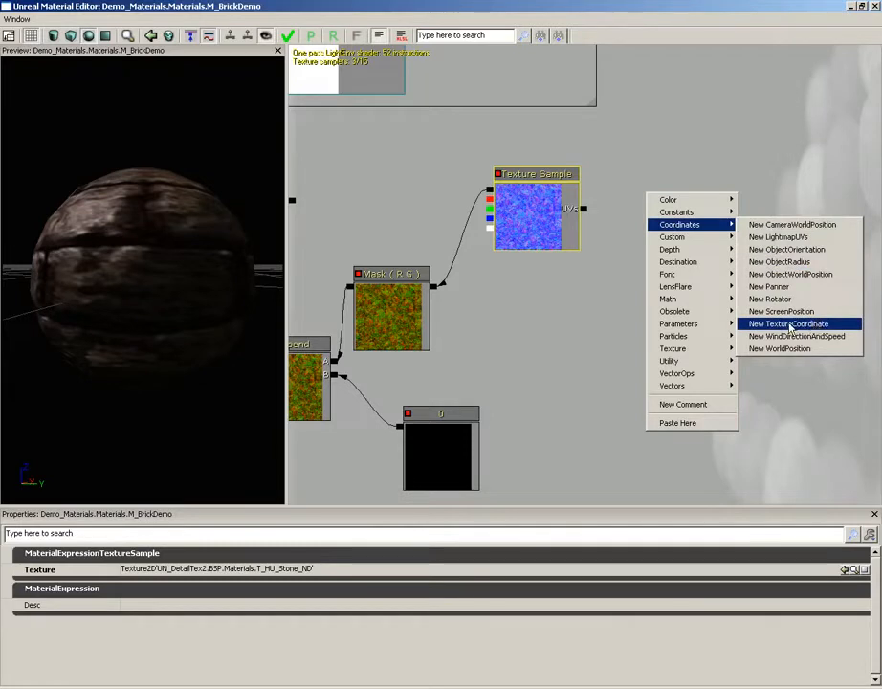
pyautogui.click(790, 324)
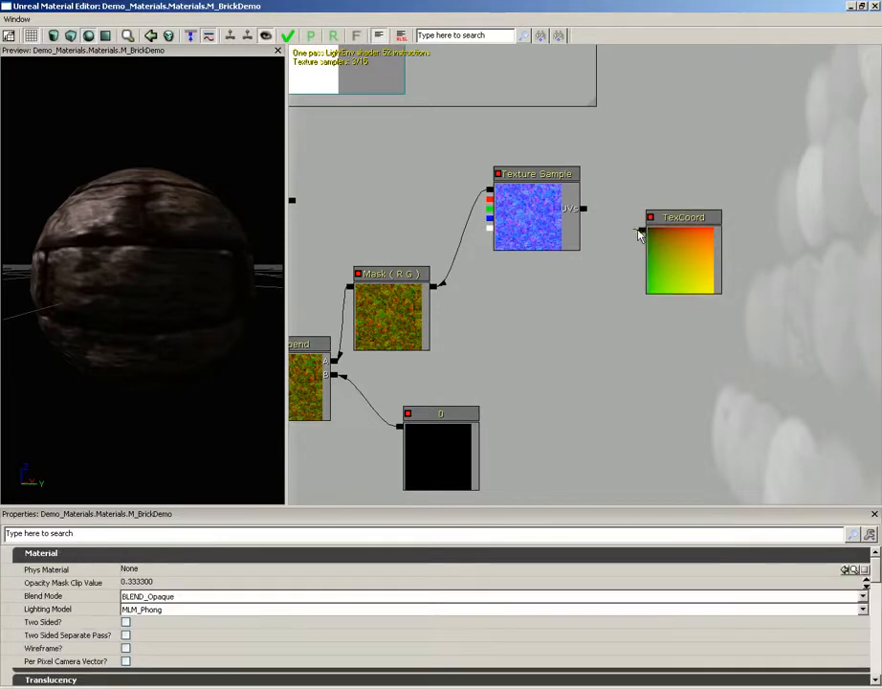
pyautogui.moveTo(643, 229); pyautogui.dragTo(584, 208)
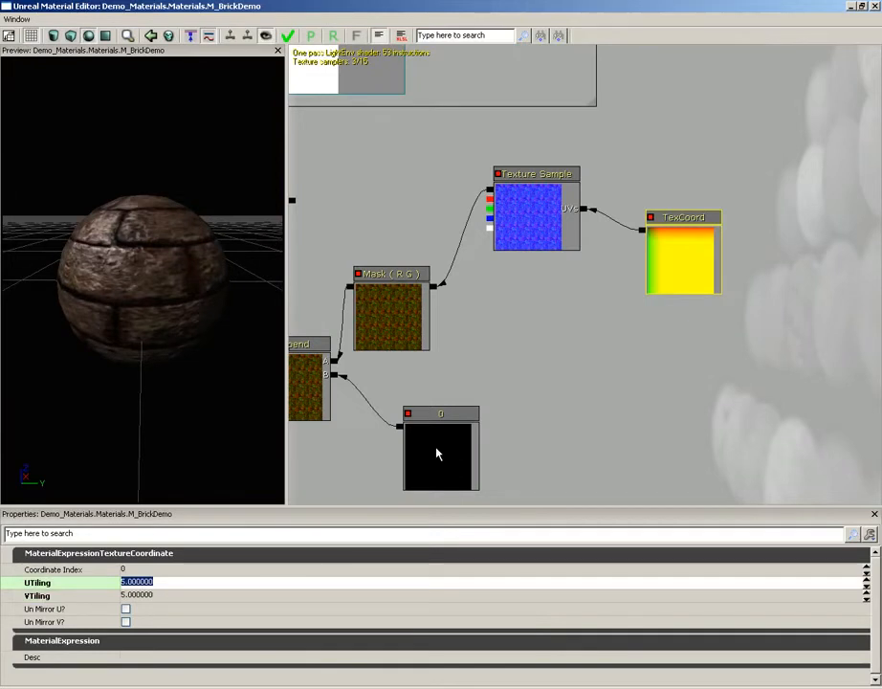
pyautogui.click(142, 615)
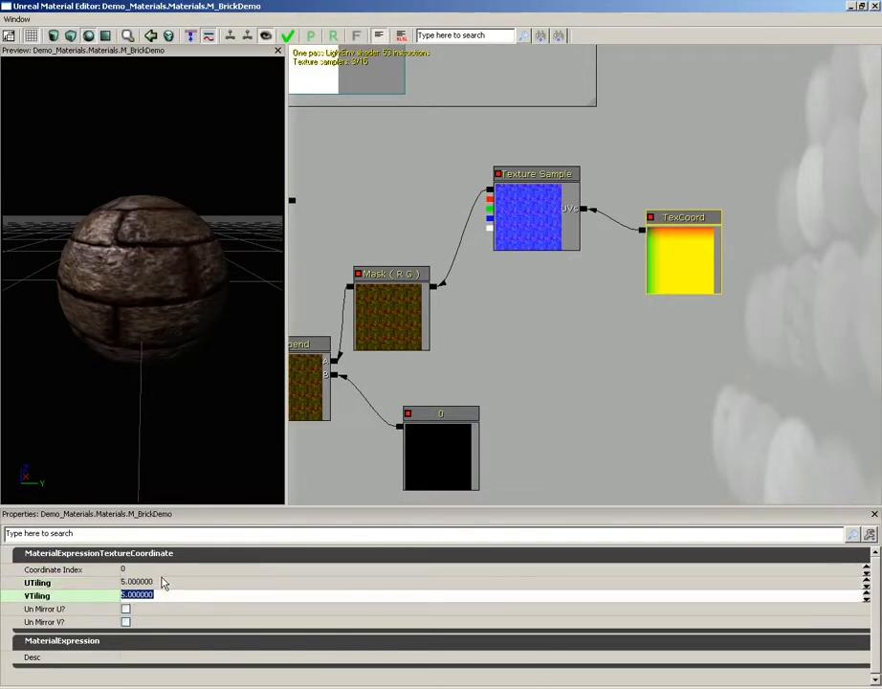
pyautogui.write('2.000000')
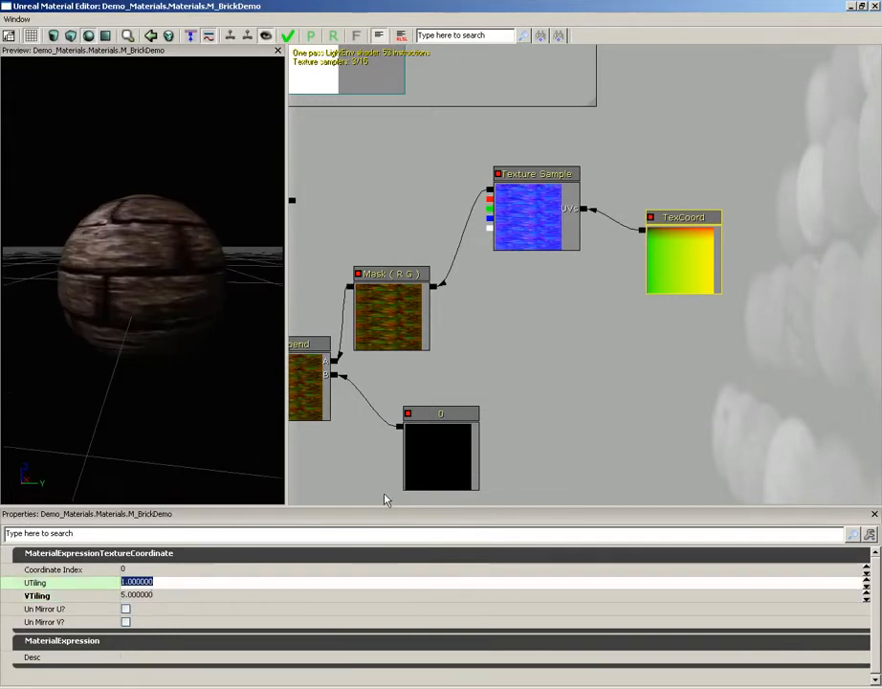
pyautogui.write('5.000000')
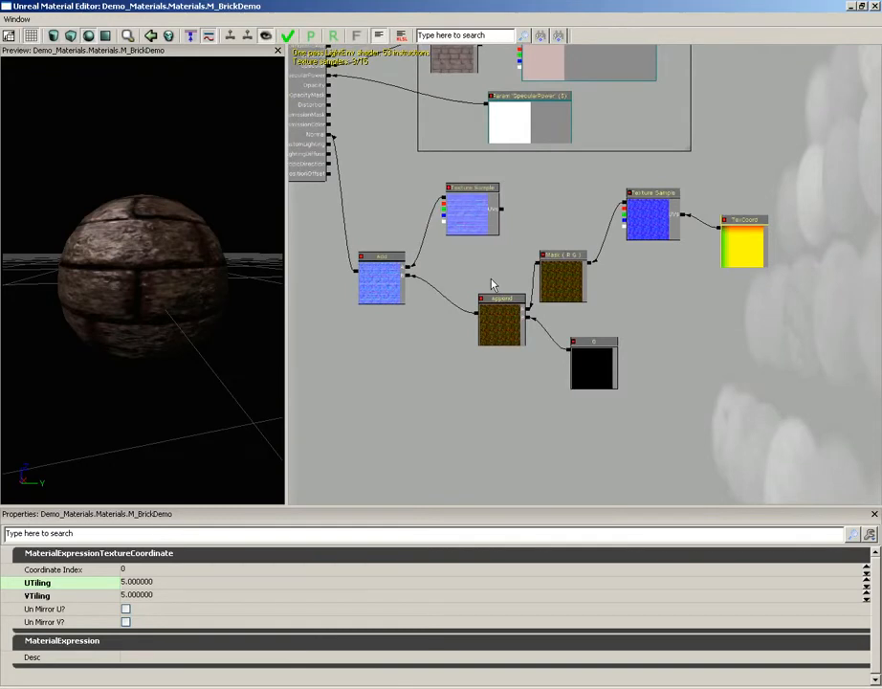
pyautogui.moveTo(352, 173)
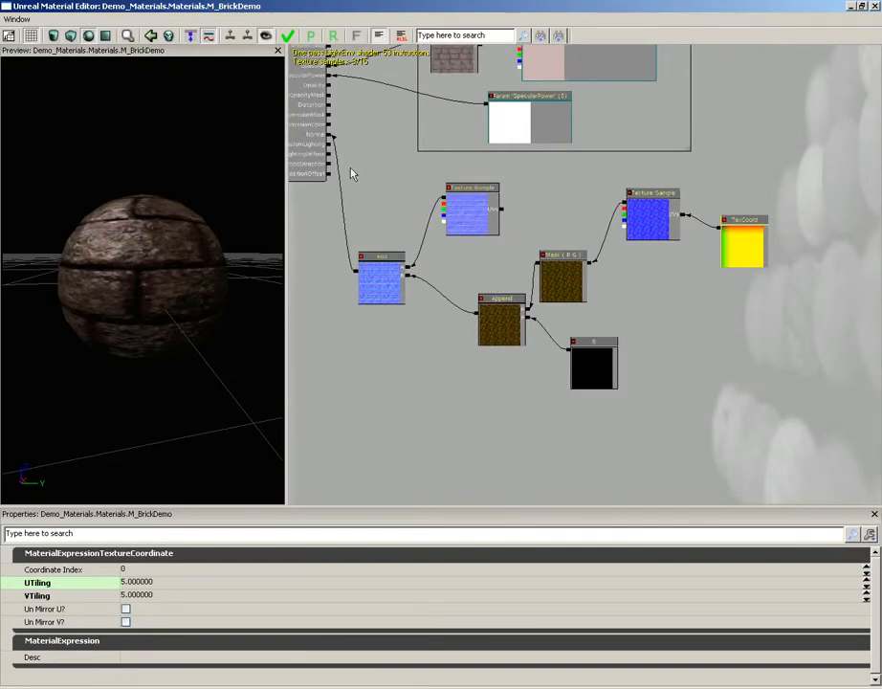
# - Box-select the Add, Texture Sample, Mask, Append, constant and TexCoord nodes
pyautogui.moveTo(352, 166); pyautogui.dragTo(802, 407)
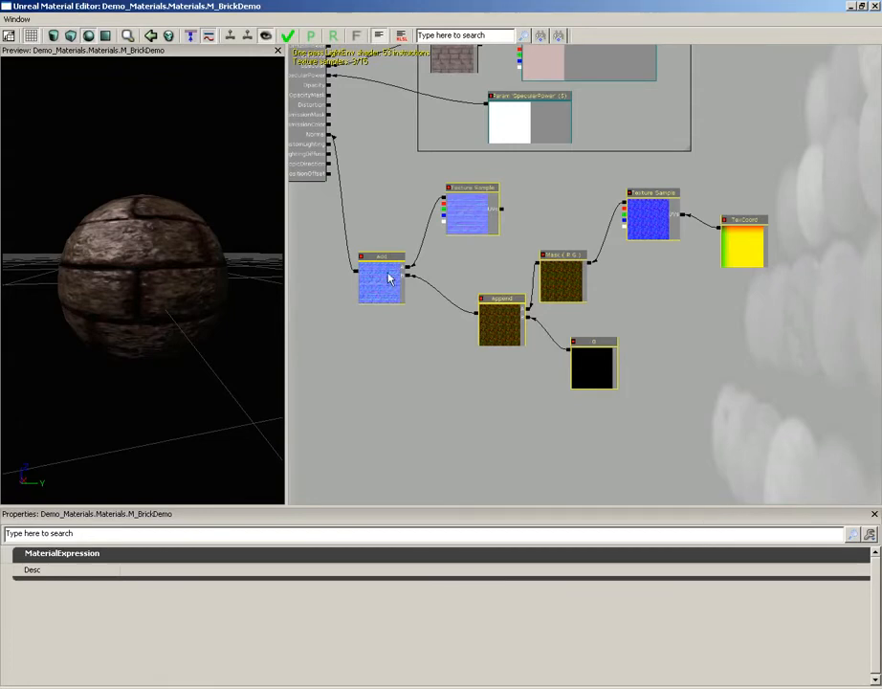
pyautogui.moveTo(379, 294)
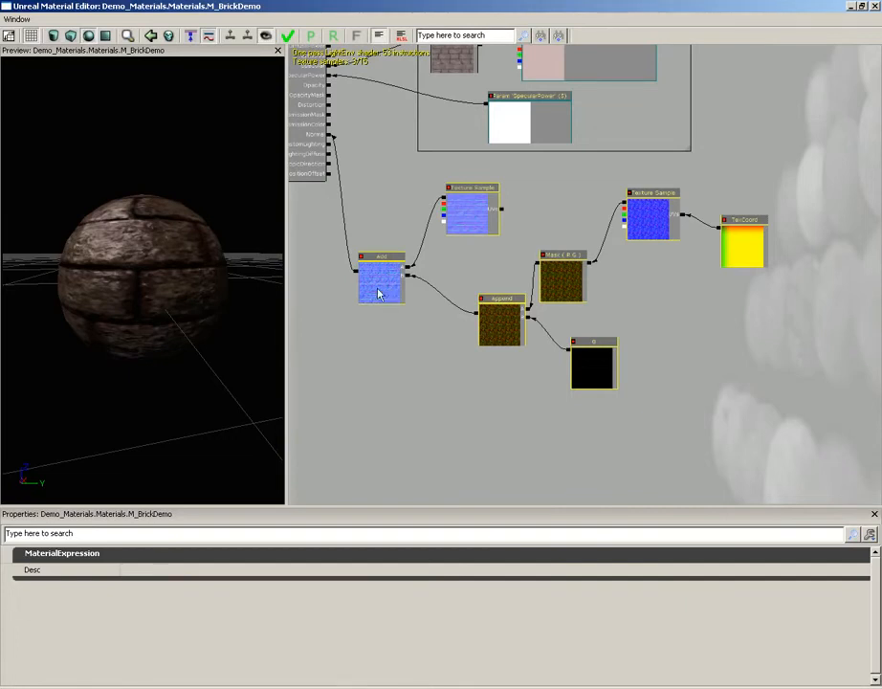
# - Wrap the selected nodes in a new comment box titled 'Normal'
pyautogui.rightClick(416, 229)
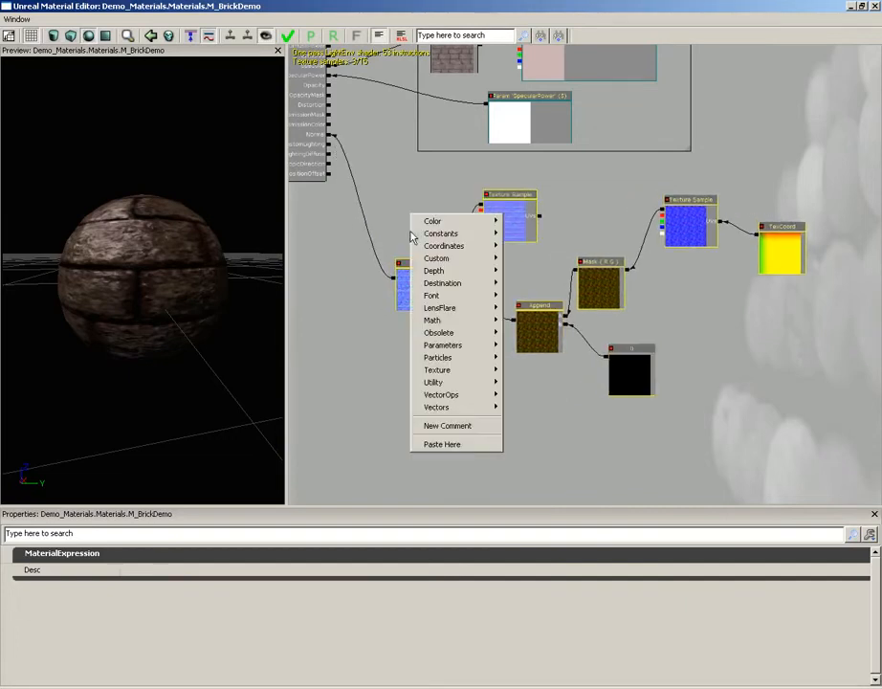
pyautogui.moveTo(436, 407)
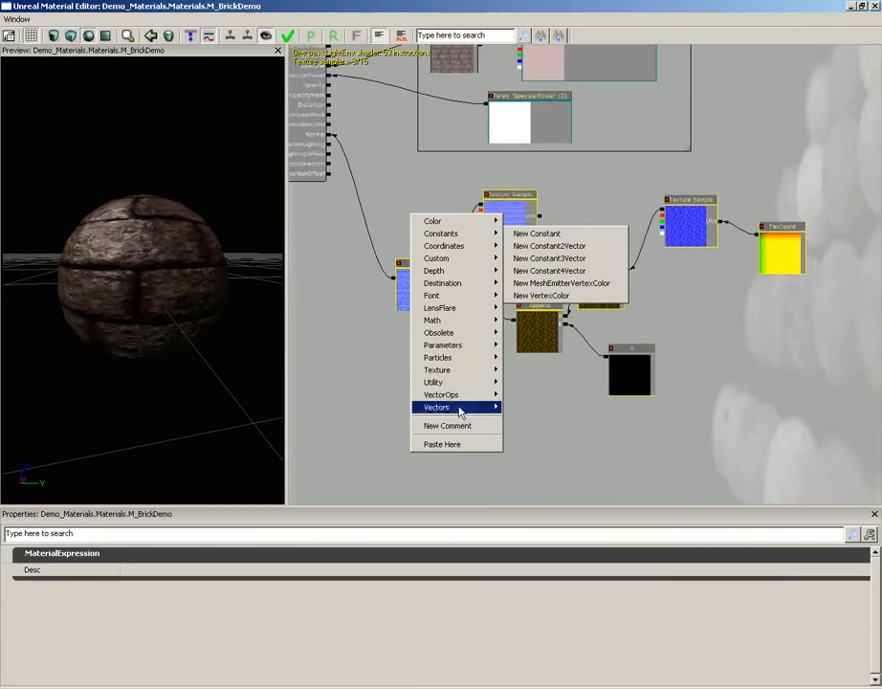
pyautogui.click(446, 425)
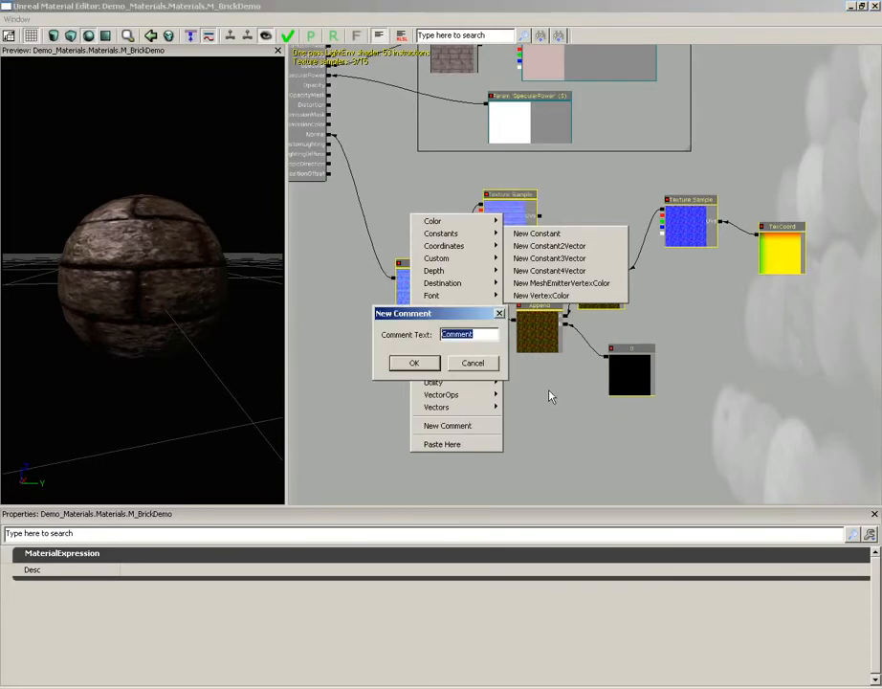
pyautogui.write('Normal')
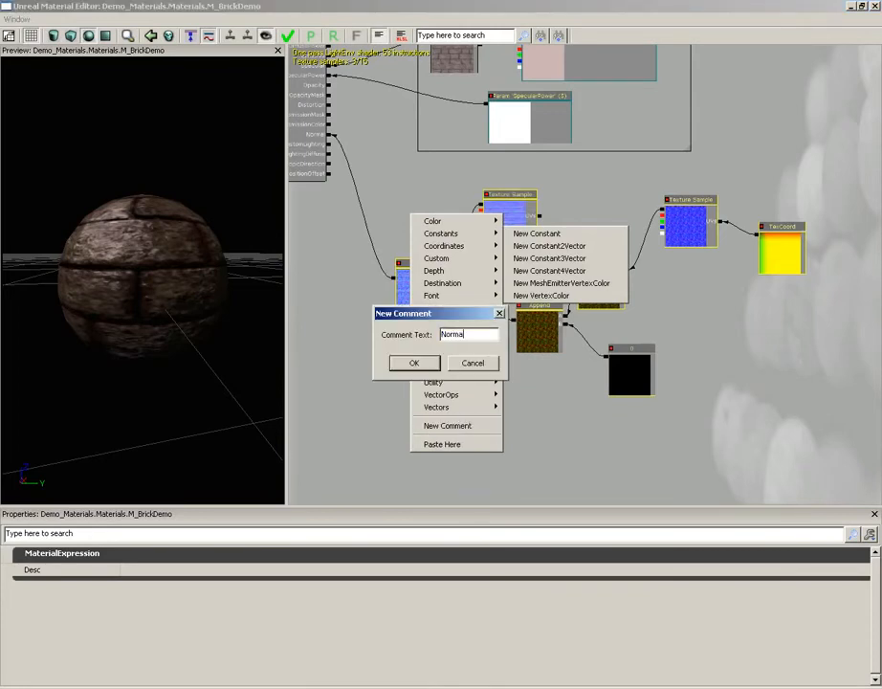
pyautogui.click(415, 363)
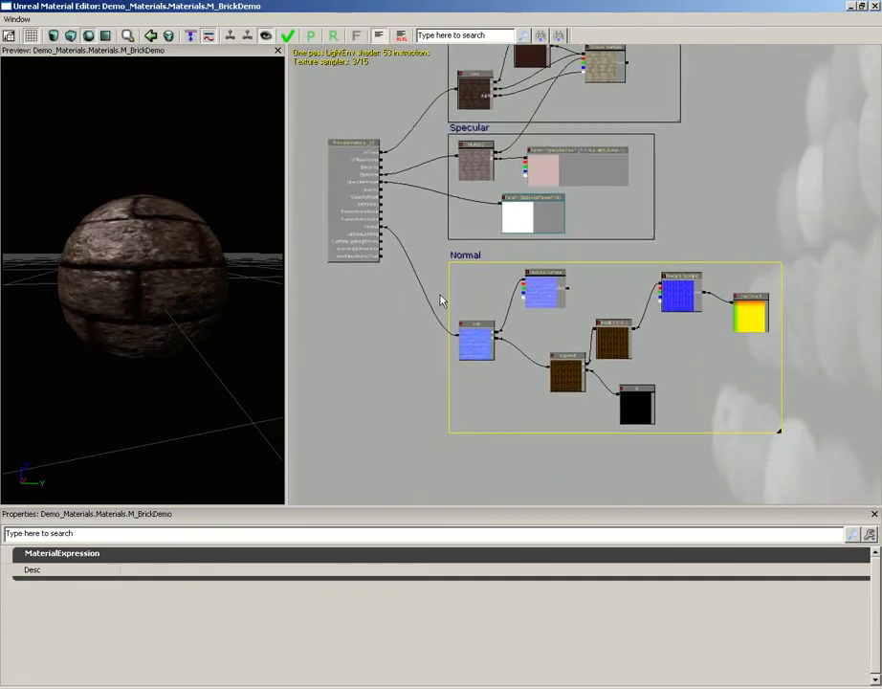
pyautogui.moveTo(288, 35)
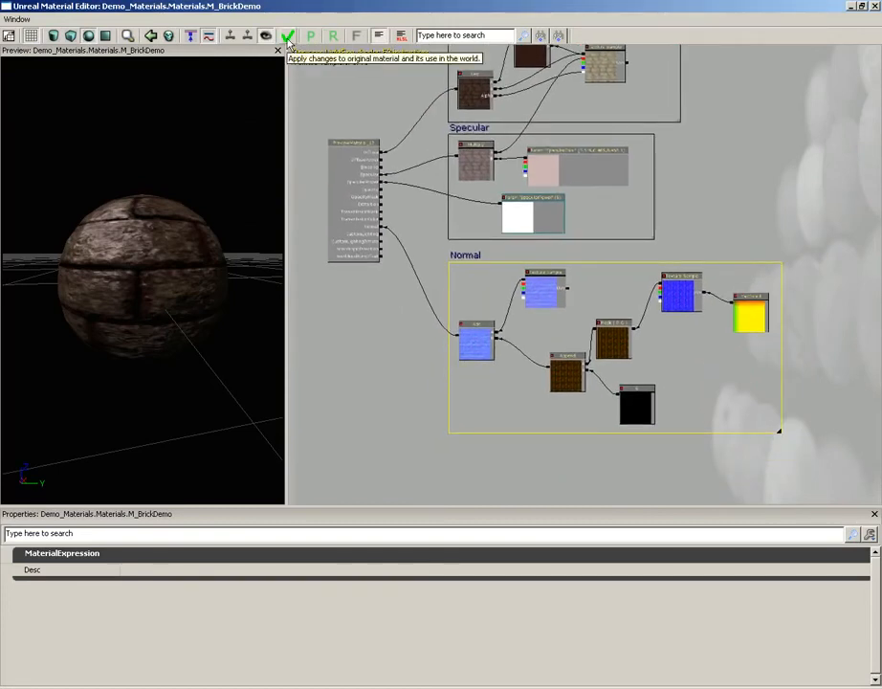
# - Apply the material changes and close the Content Browser
pyautogui.click(286, 36)
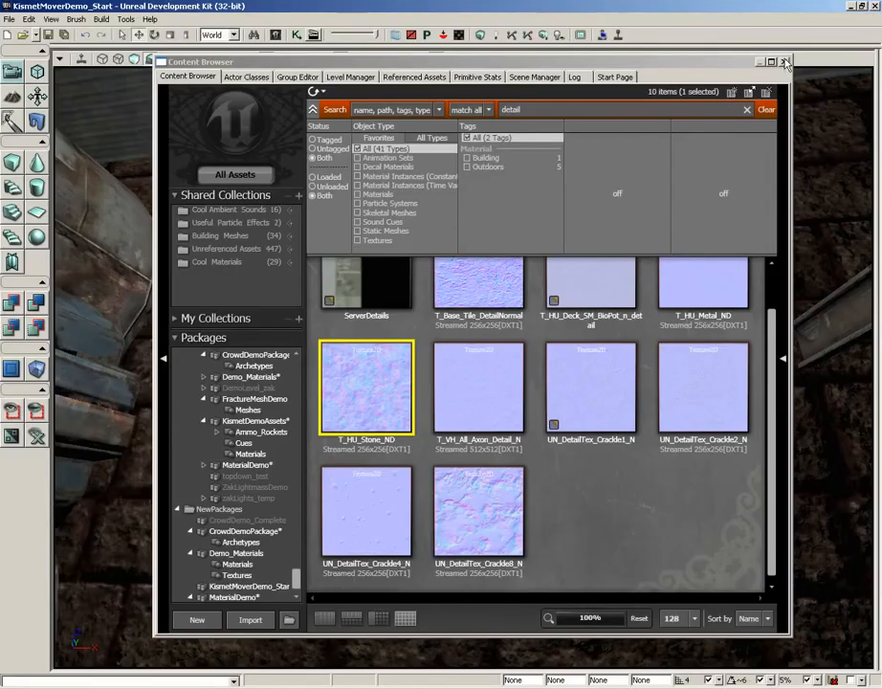
pyautogui.click(786, 59)
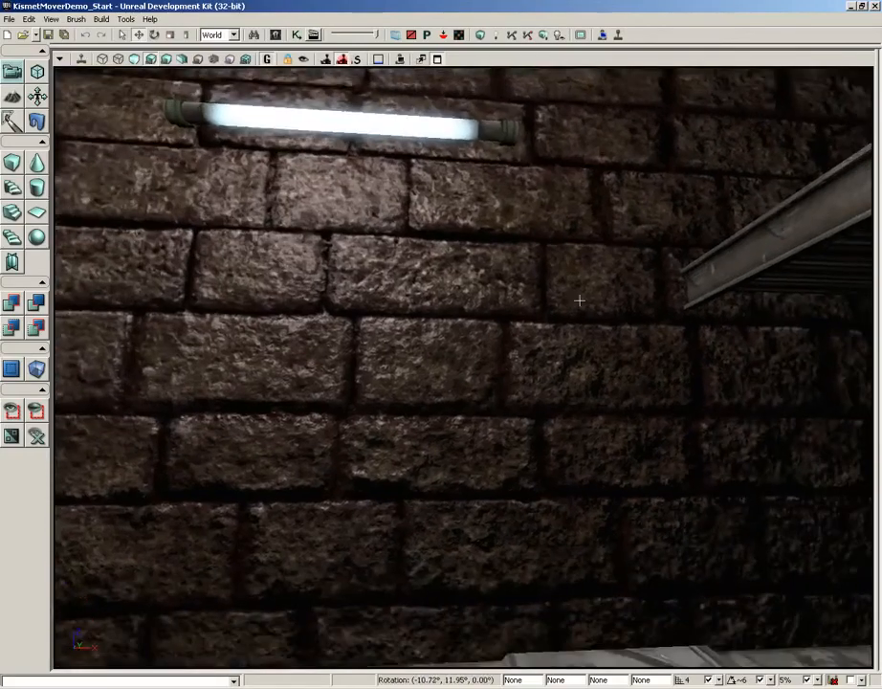